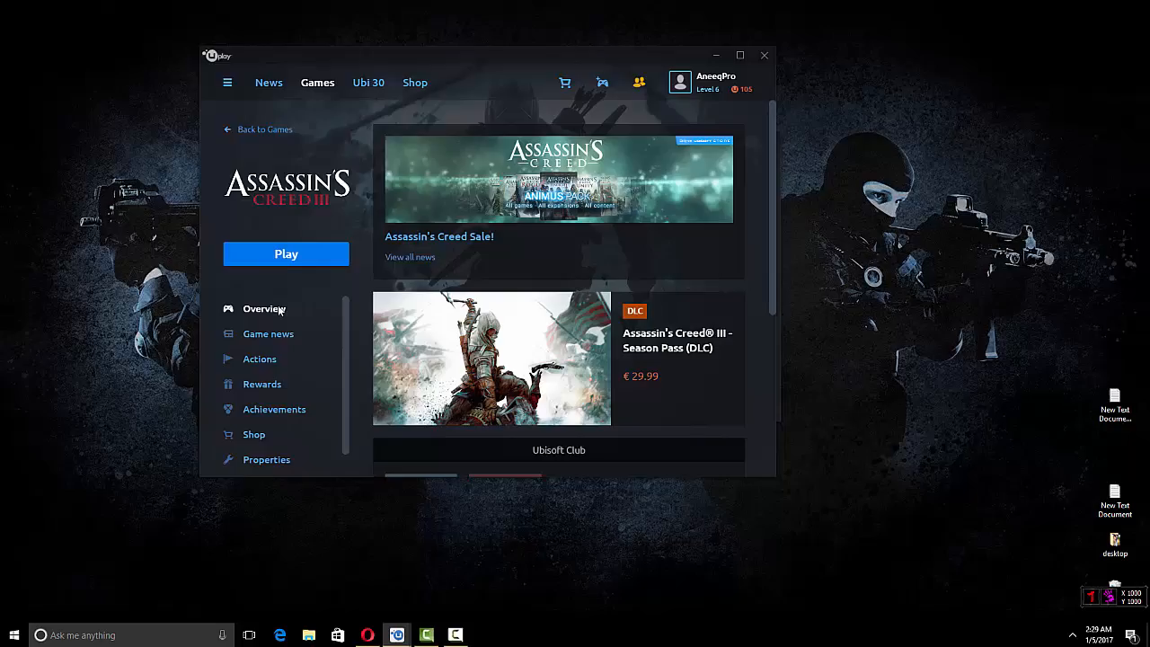
Step: Move the Uplay Assassin's Creed III page window toward the centre of the desktop
left_click_drag(485, 54, 561, 66)
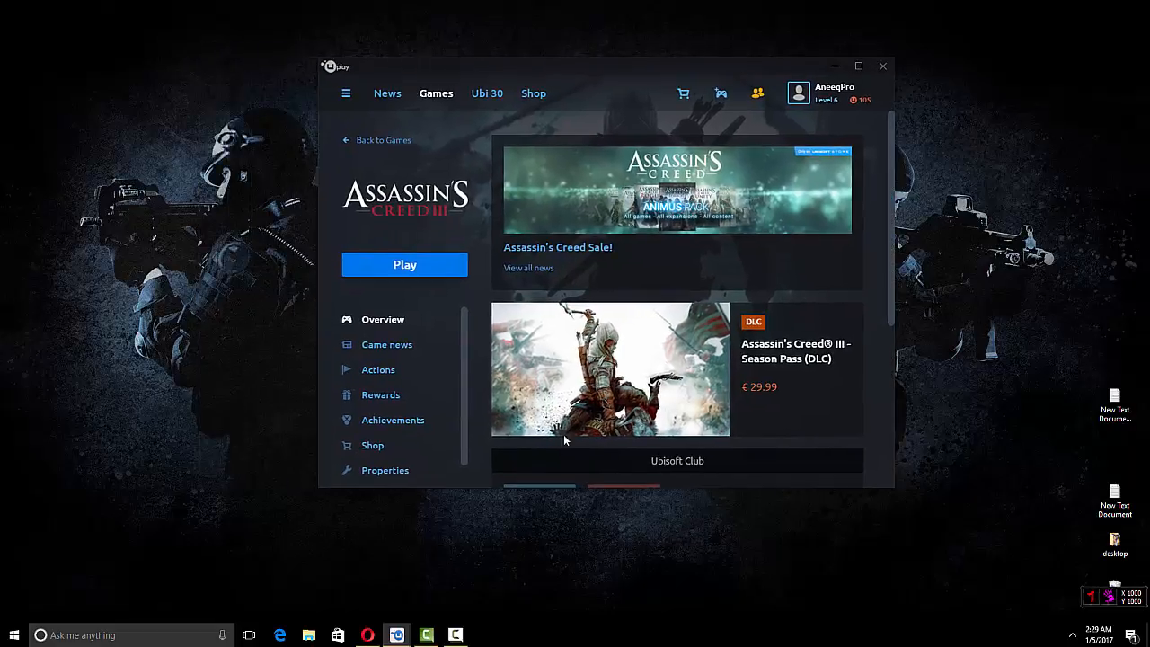
mouse_move(535, 276)
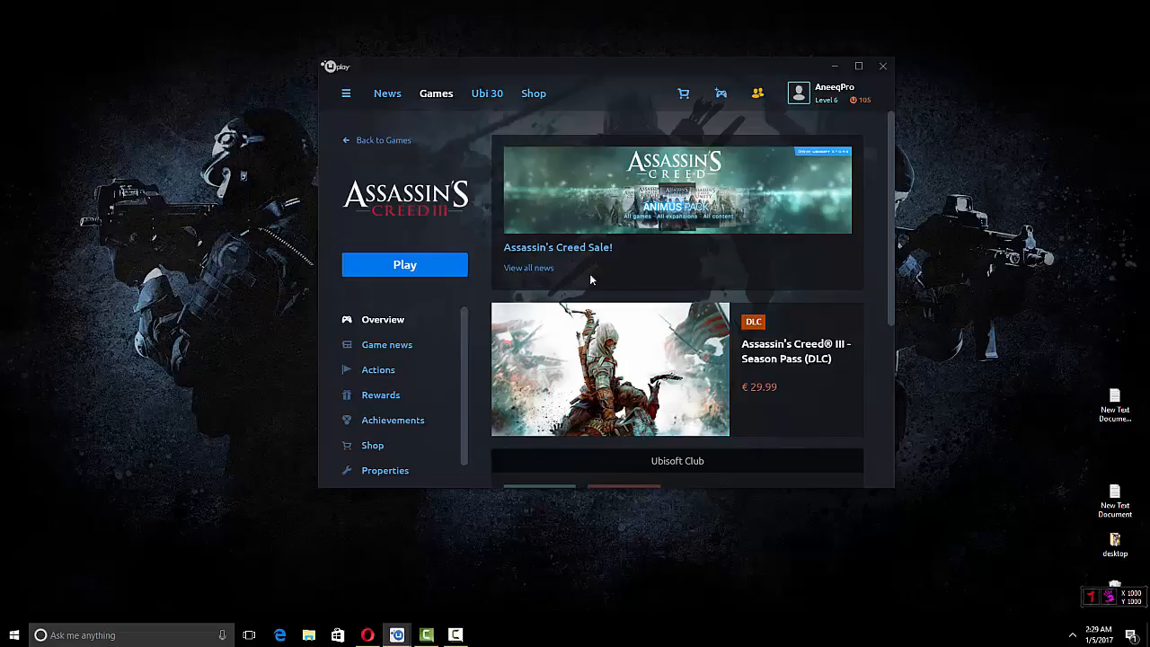
mouse_move(471, 243)
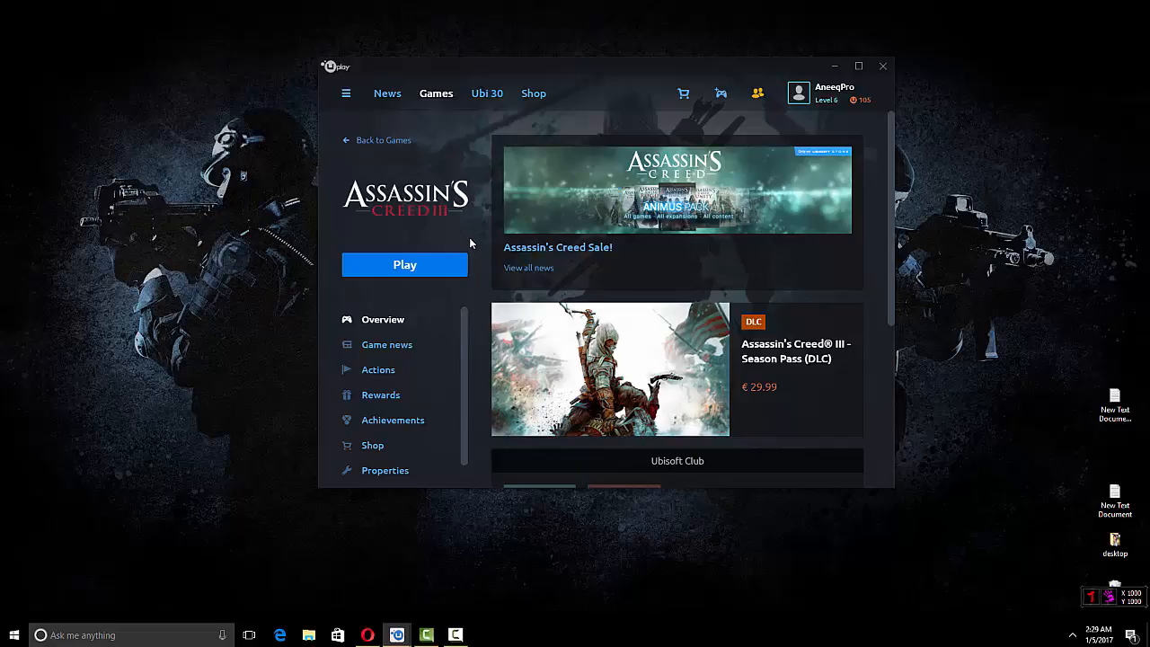
mouse_move(457, 215)
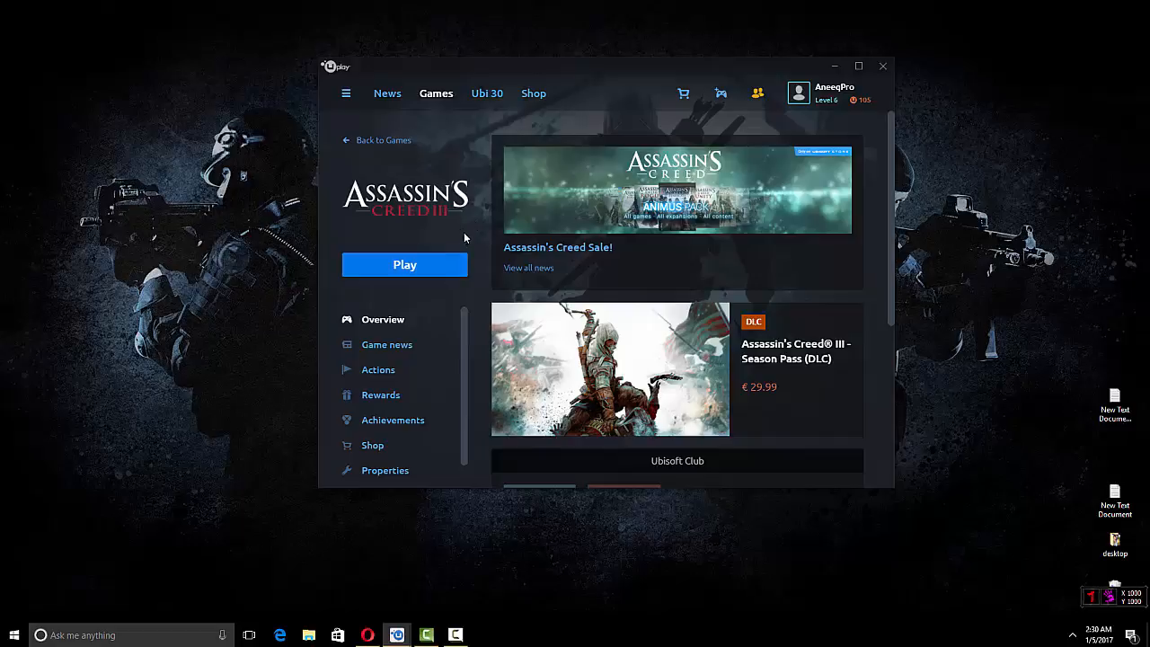
mouse_move(506, 602)
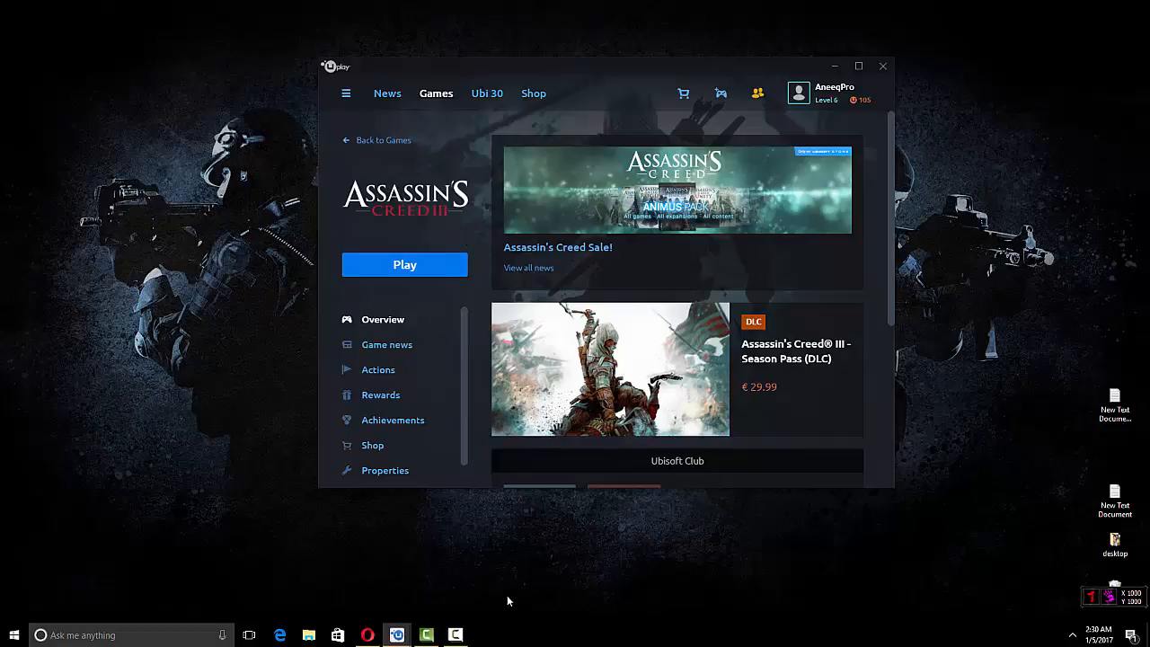
mouse_move(476, 586)
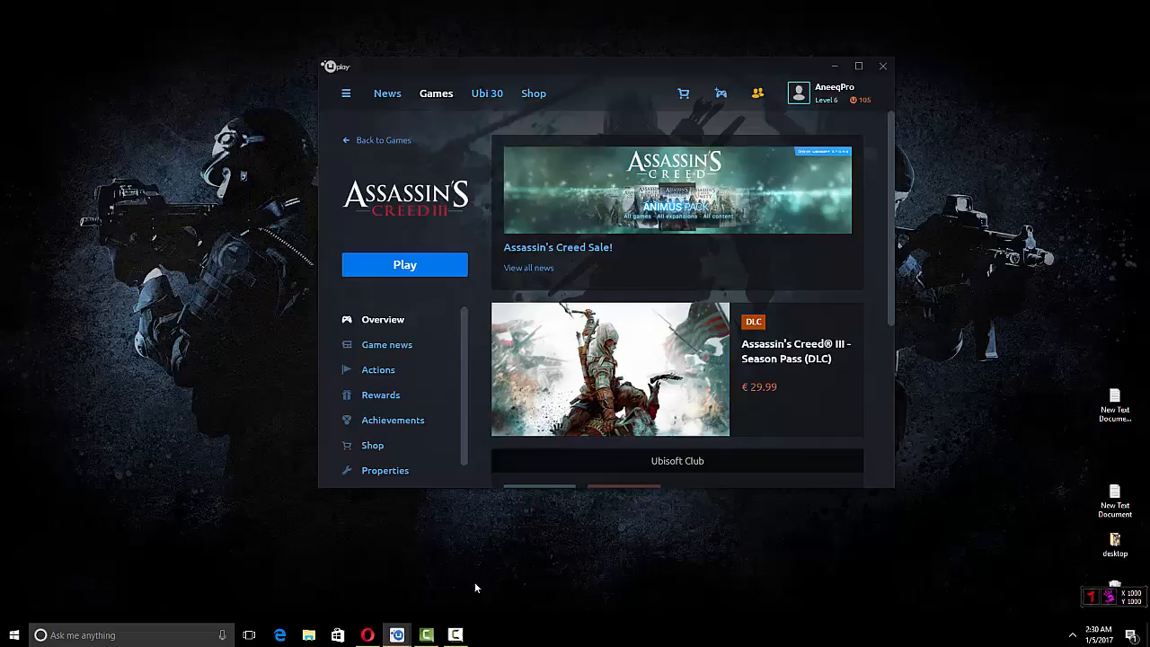
left_click(381, 634)
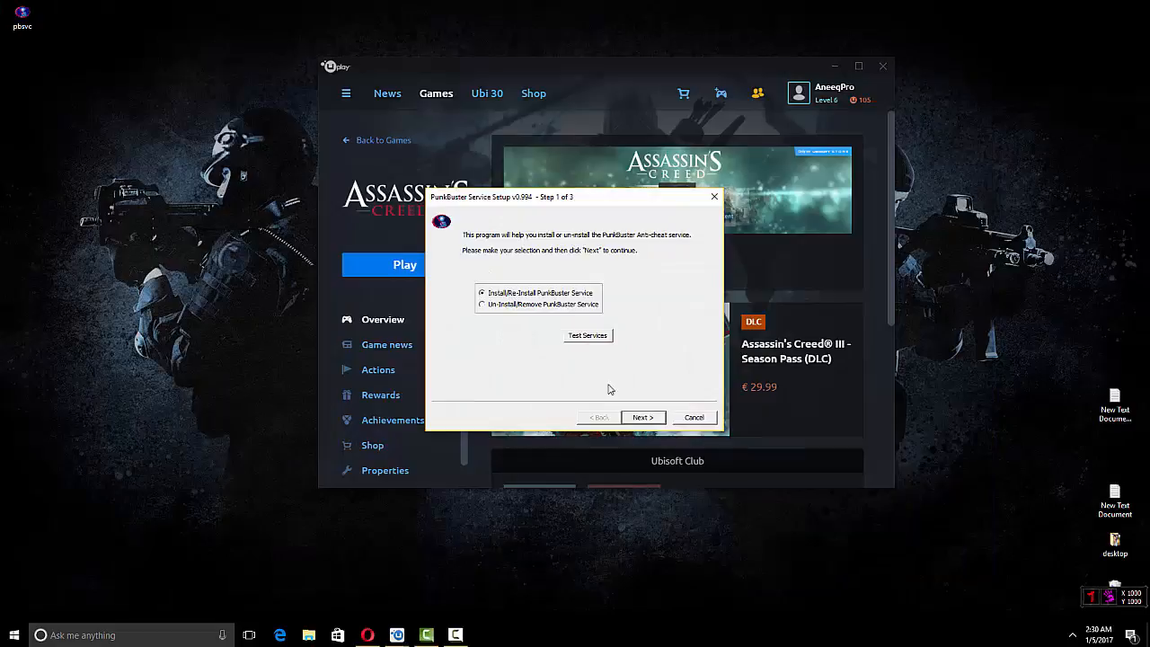
left_click(694, 417)
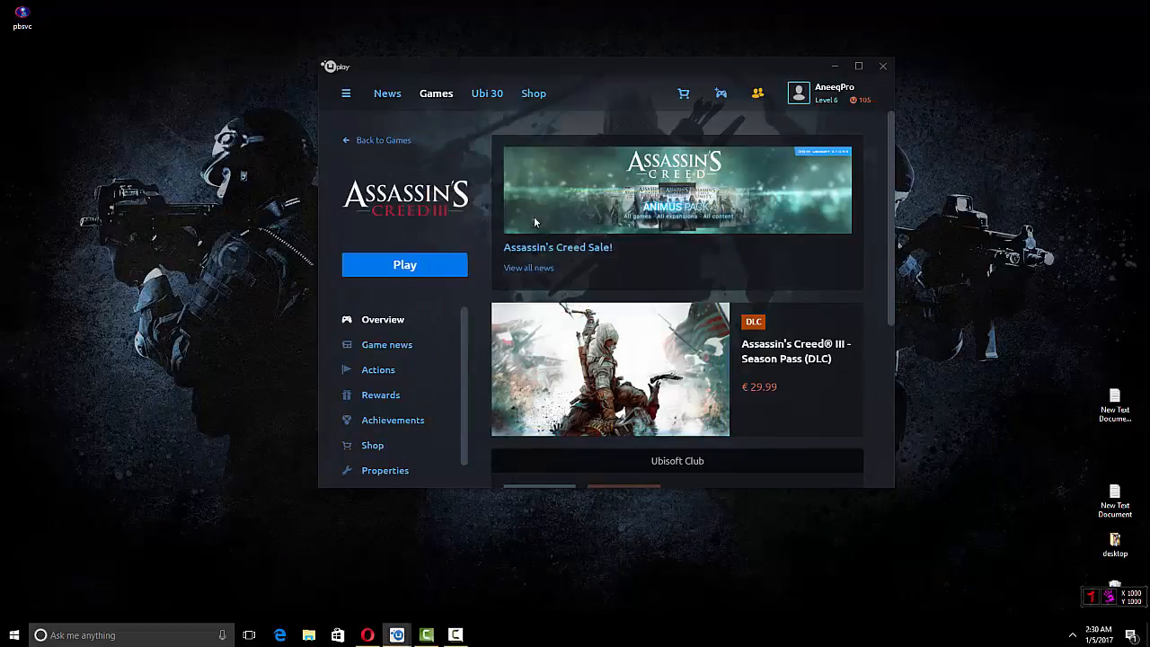
left_click(404, 264)
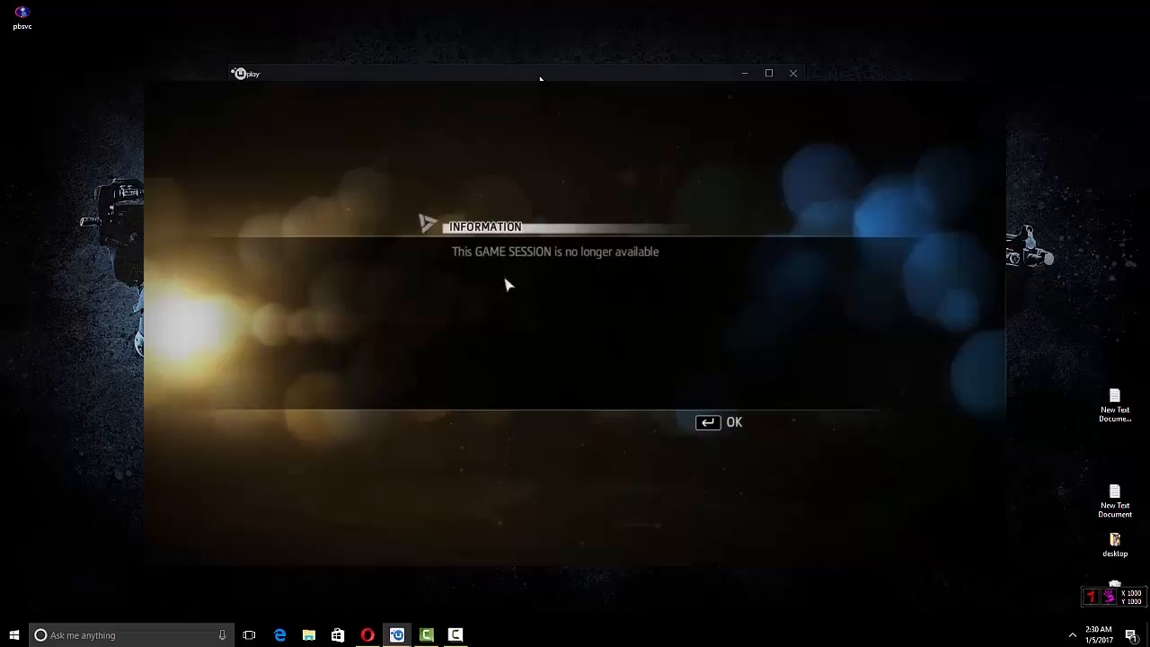
Step: Acknowledge the 'game session no longer available' message with OK
left_click(737, 420)
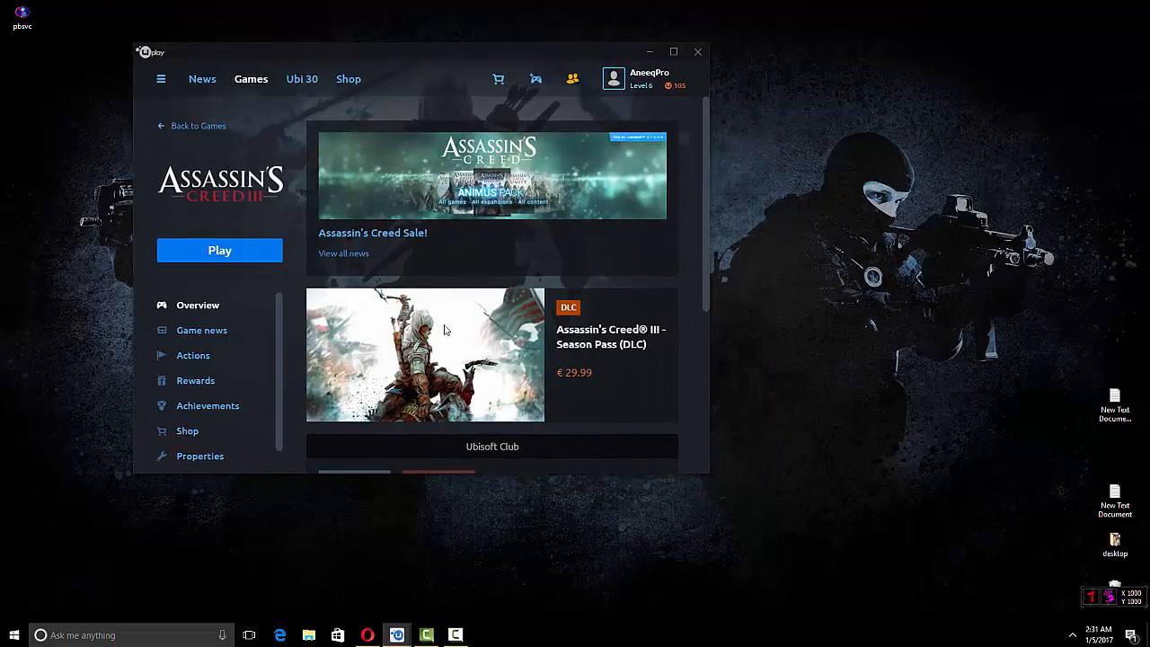
mouse_move(780, 345)
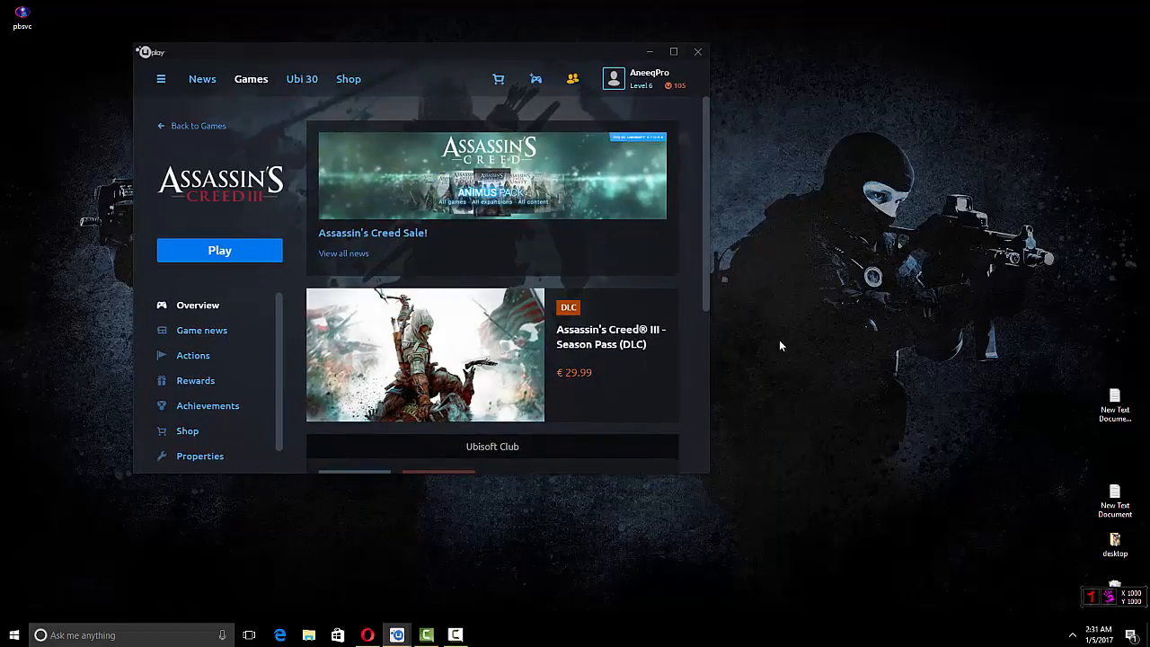
mouse_move(862, 478)
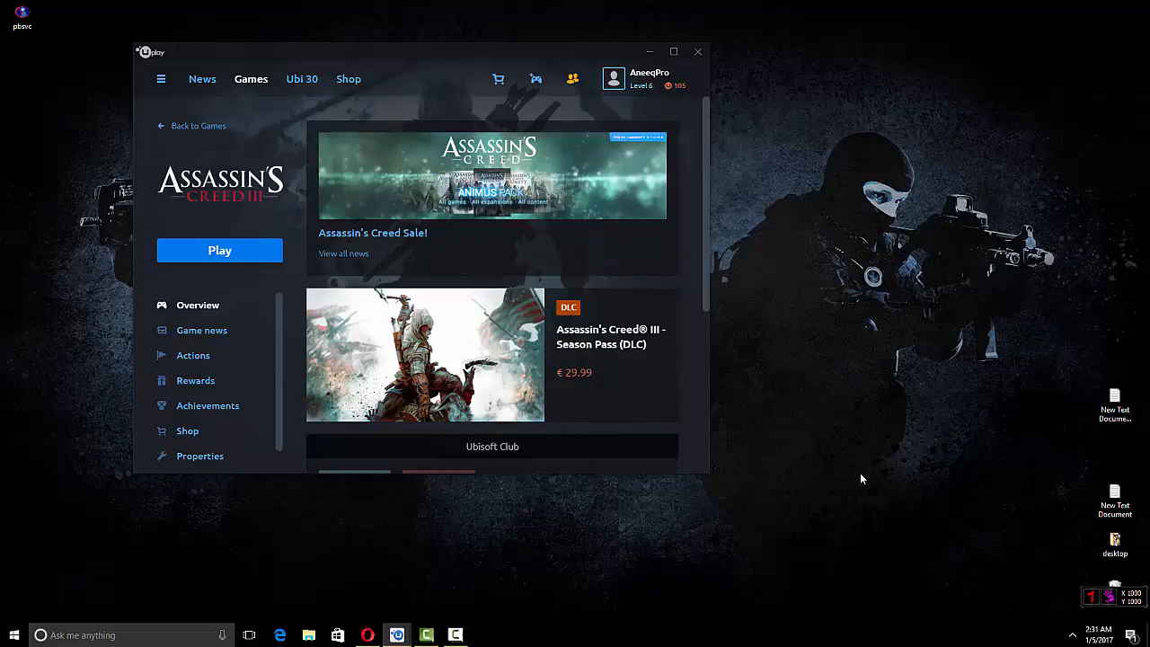
mouse_move(852, 467)
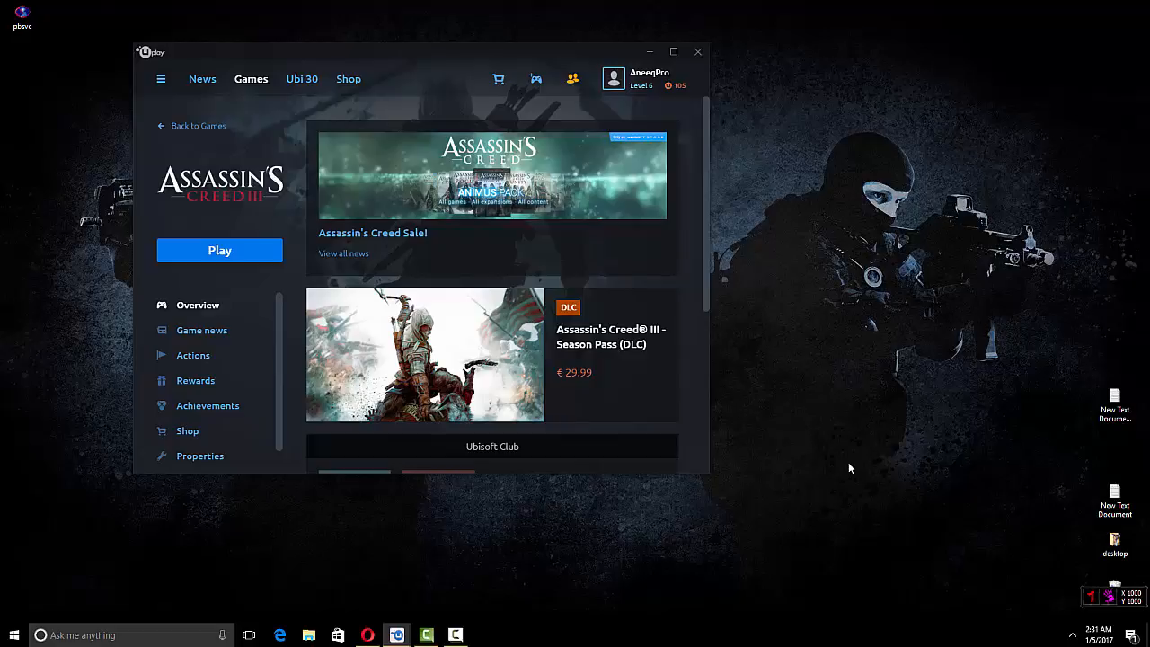
mouse_move(741, 339)
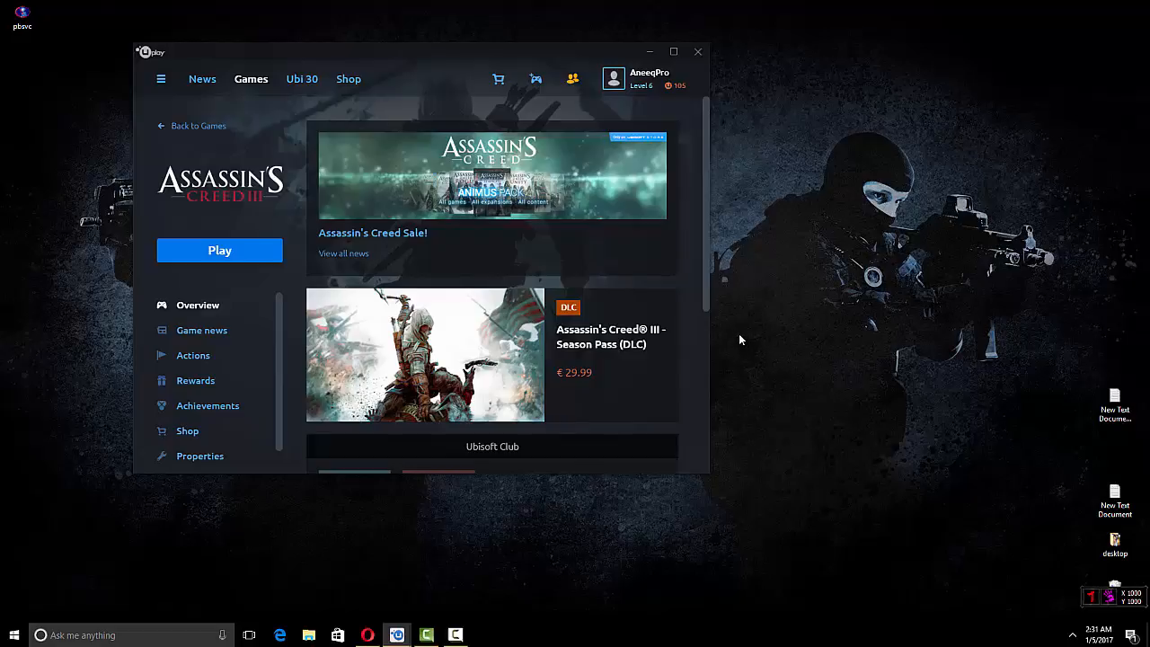
mouse_move(739, 345)
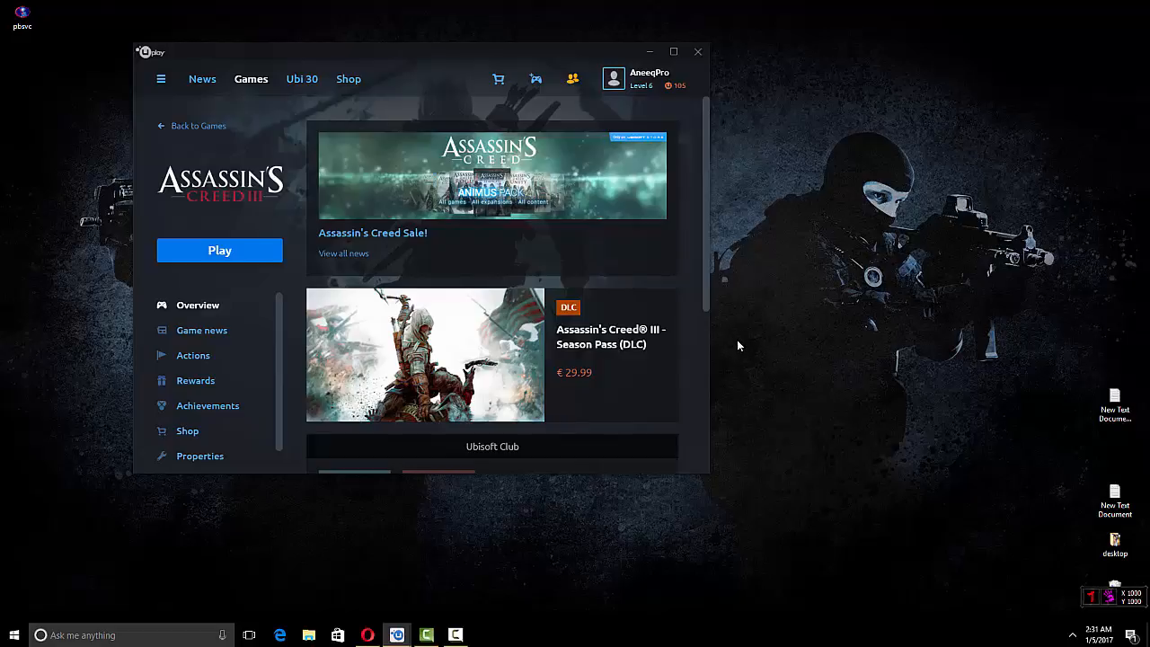